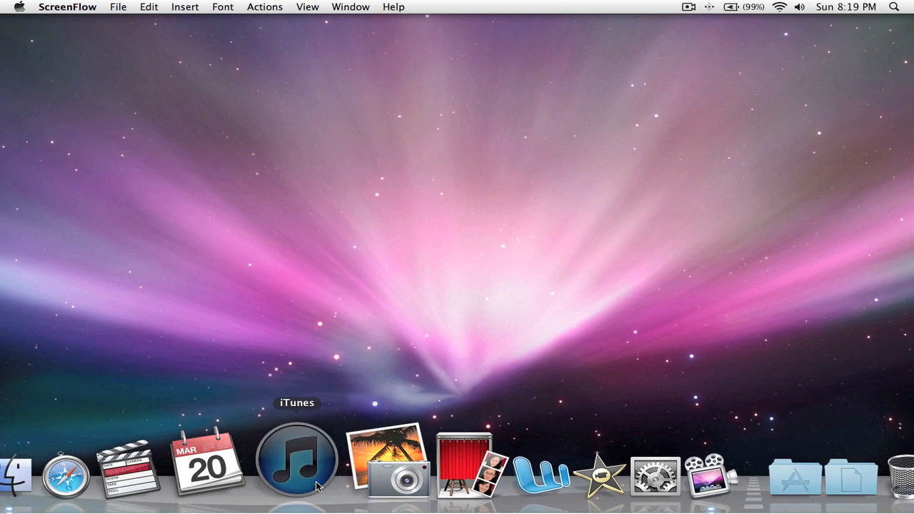
Step: Launch iTunes from the Dock to show the Music library of 110 songs
click(297, 460)
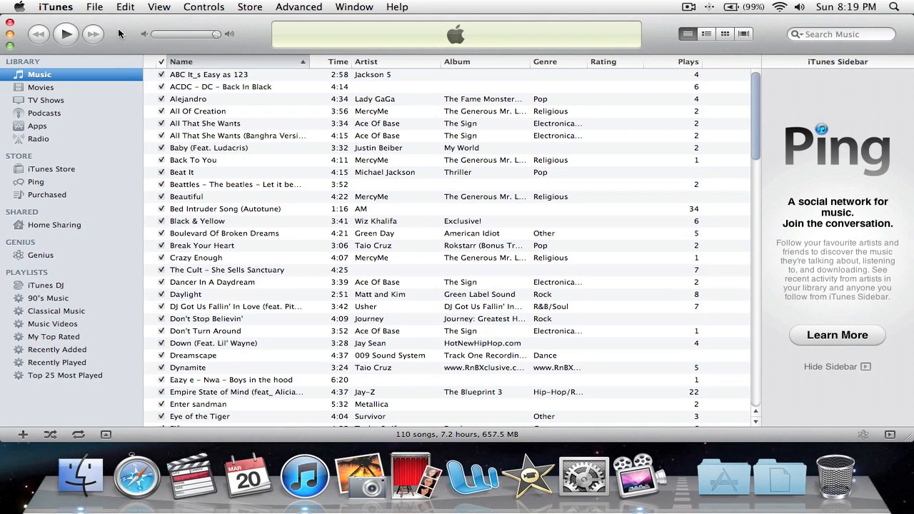
mouse_move(118, 71)
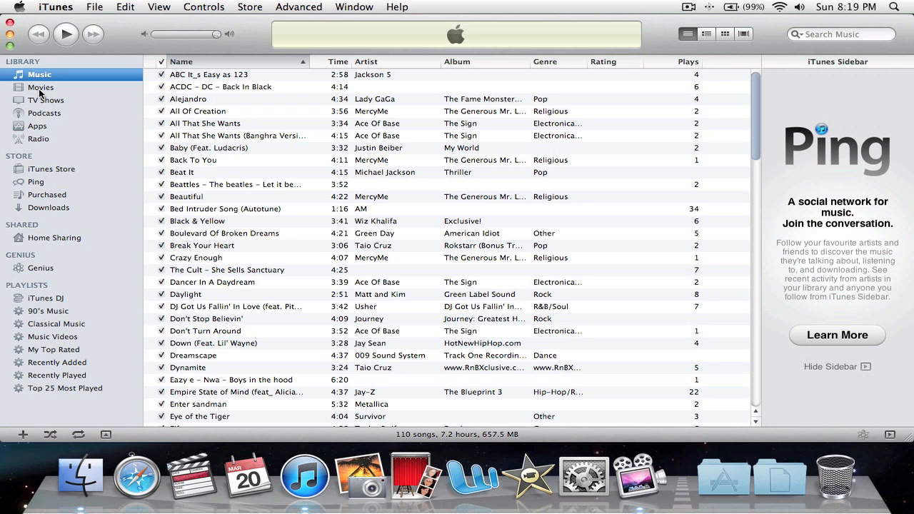
mouse_move(74, 471)
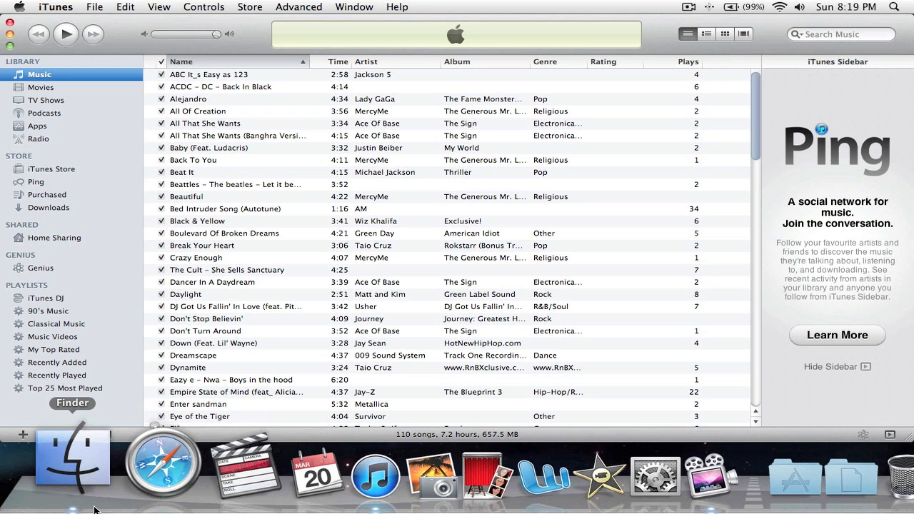
click(71, 457)
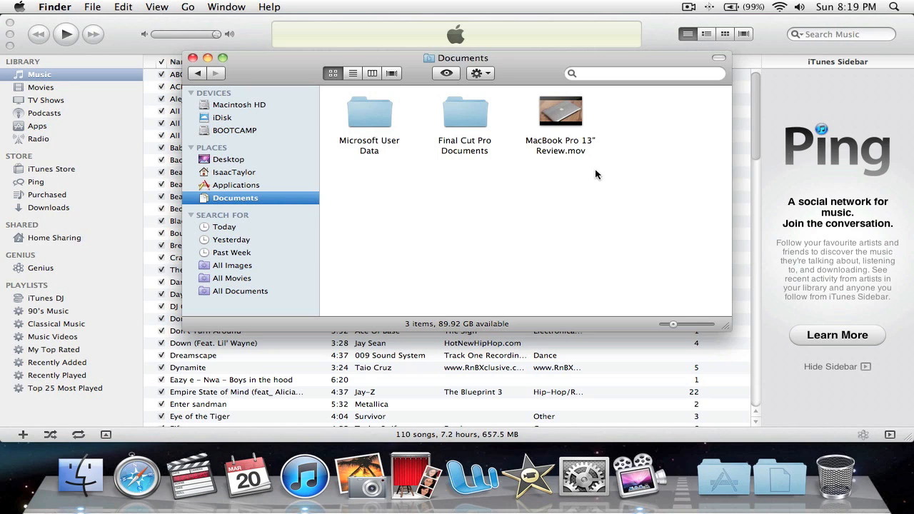
right_click(560, 117)
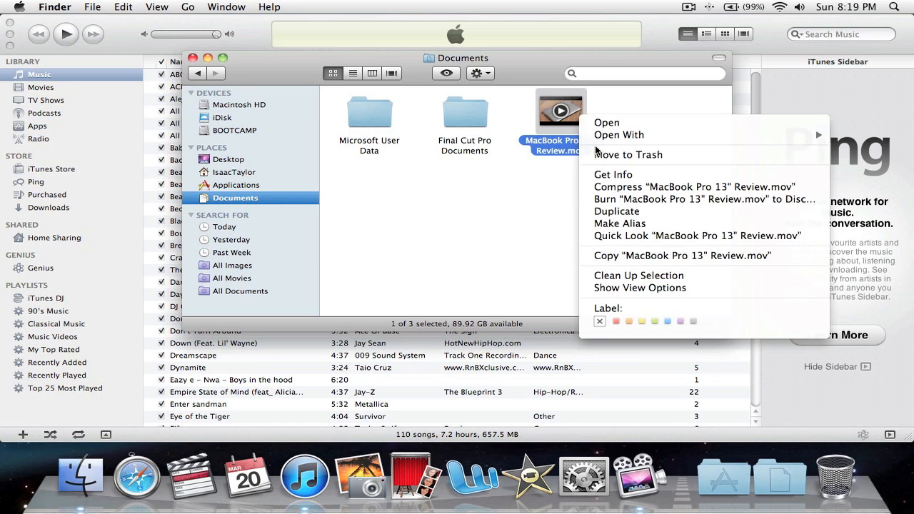
click(532, 190)
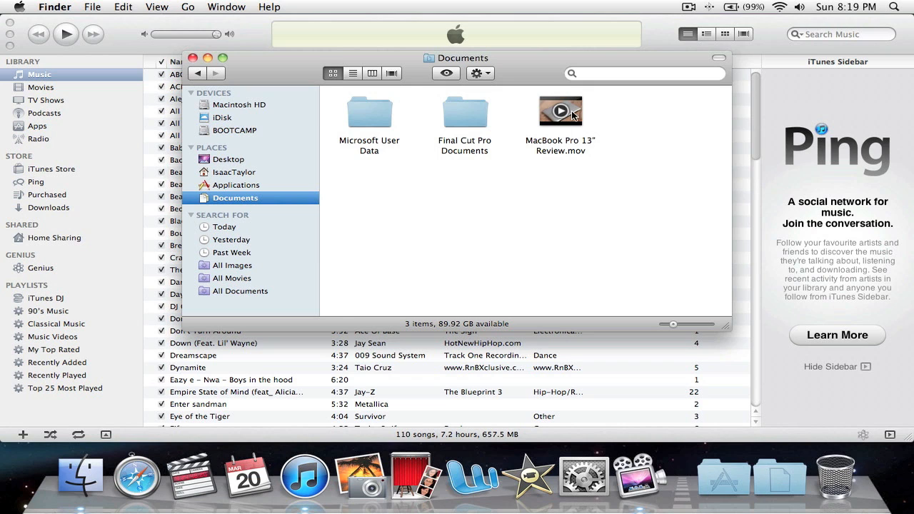
right_click(560, 114)
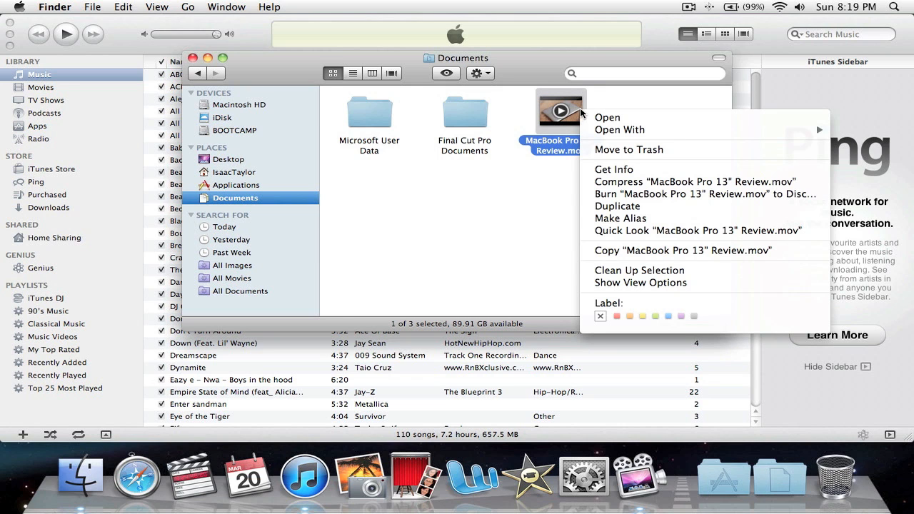
click(614, 168)
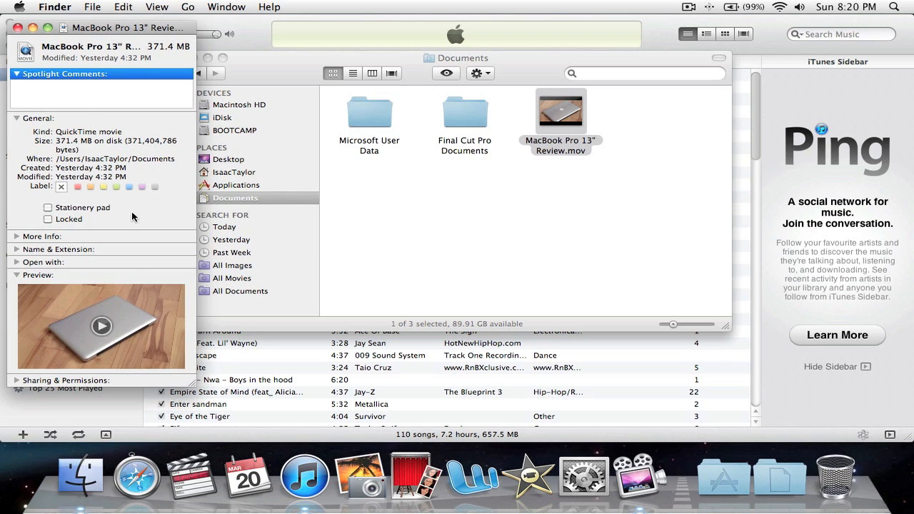
click(100, 326)
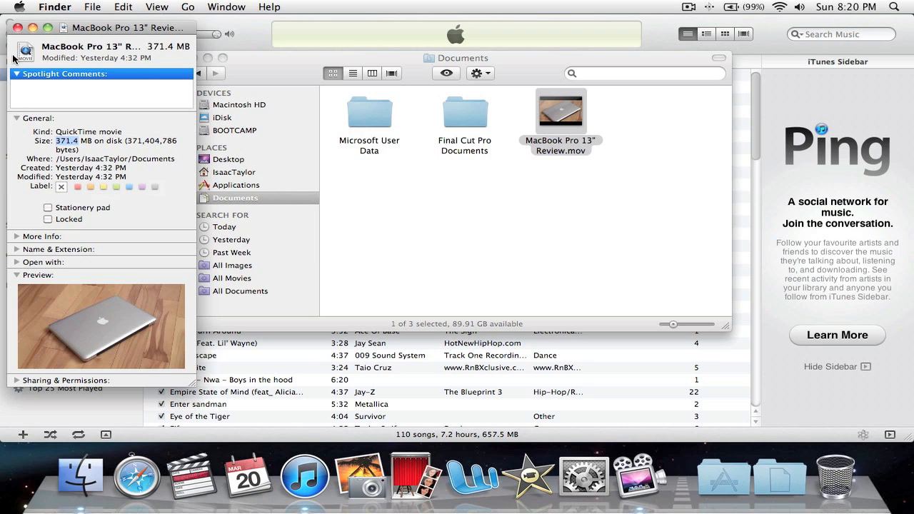
click(17, 27)
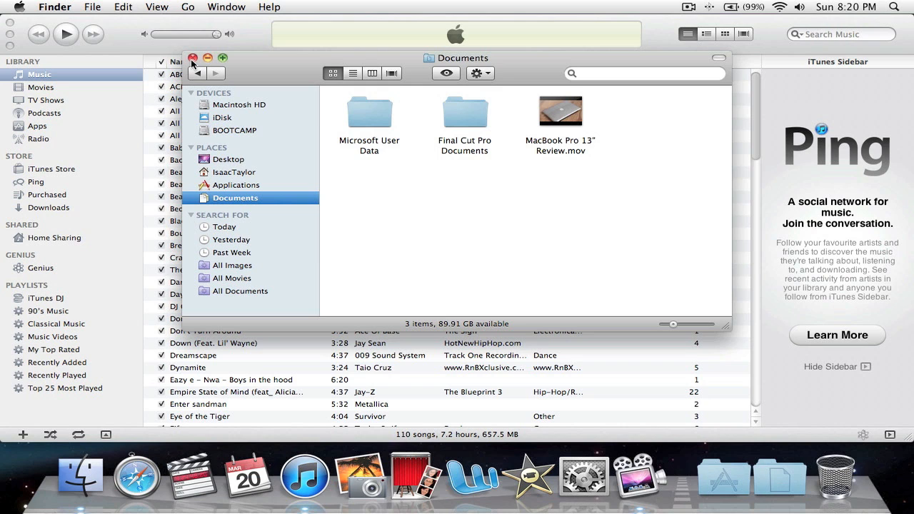
click(193, 57)
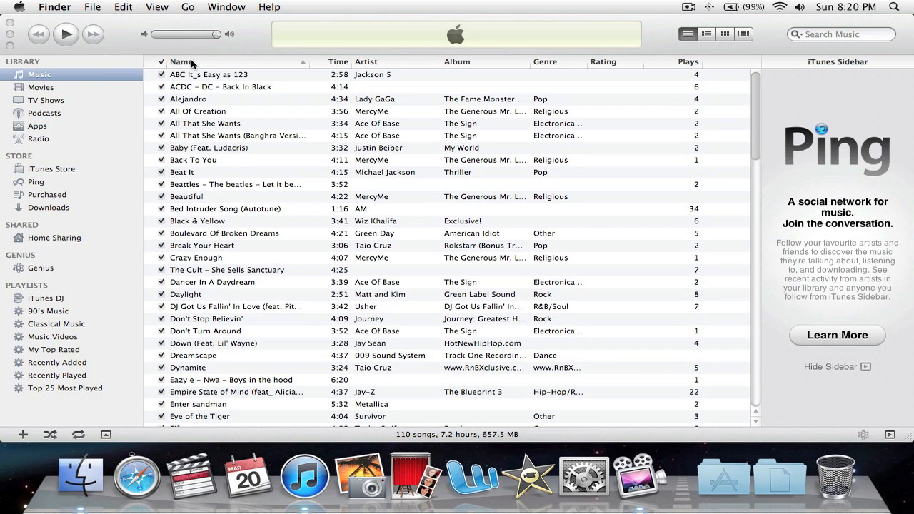
Step: Add MacBook Pro 13" Review.mov from Documents to the iTunes library
click(94, 6)
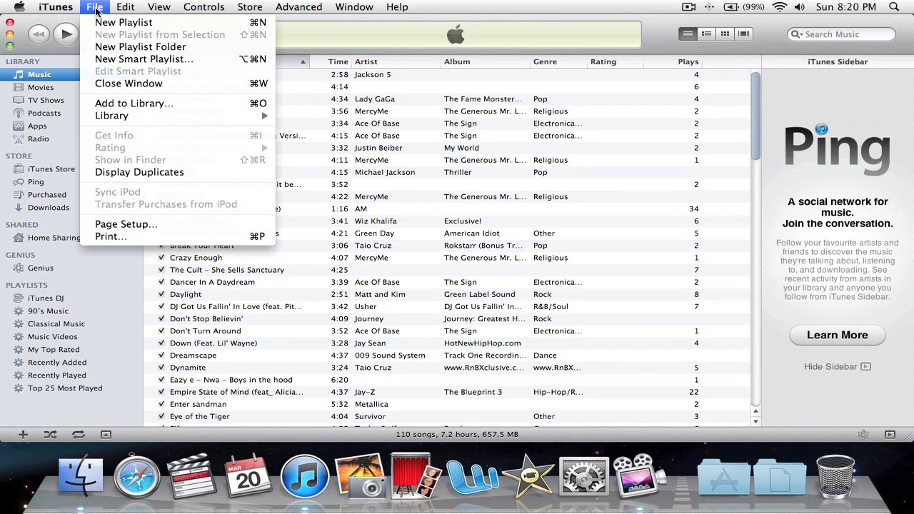
mouse_move(134, 103)
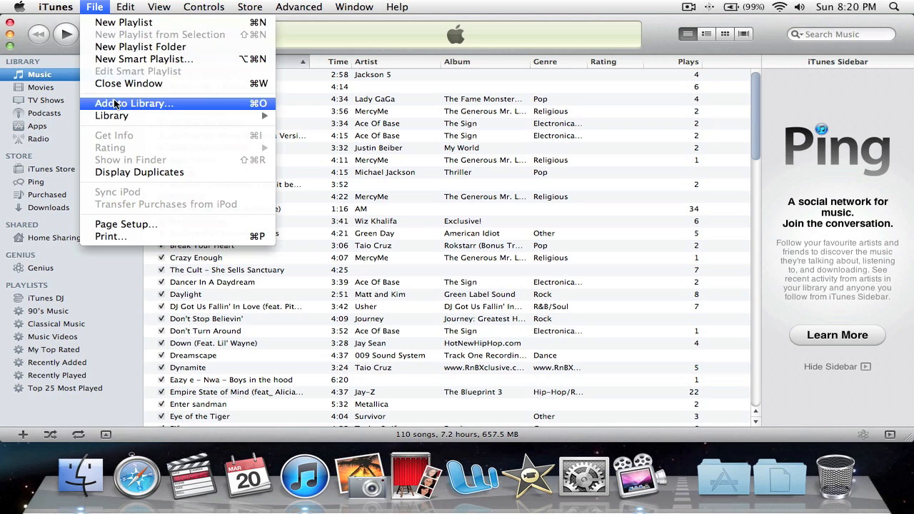
click(135, 103)
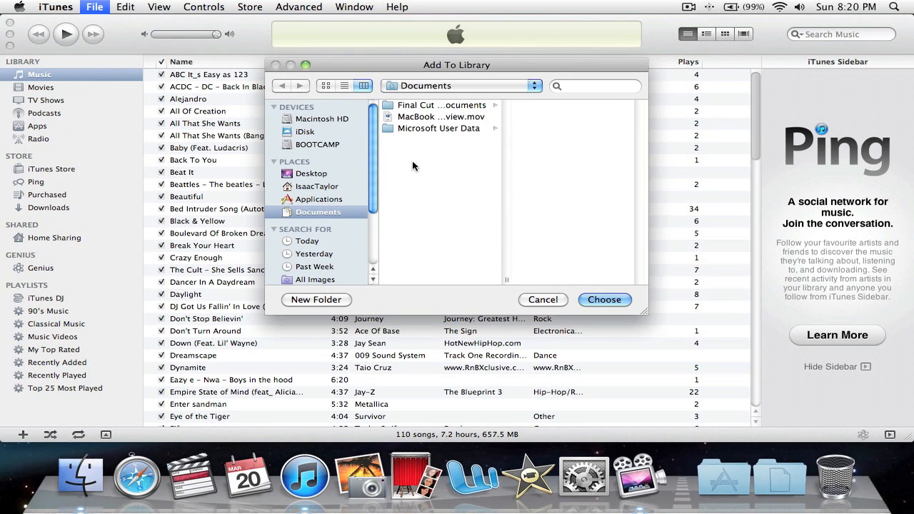
mouse_move(316, 174)
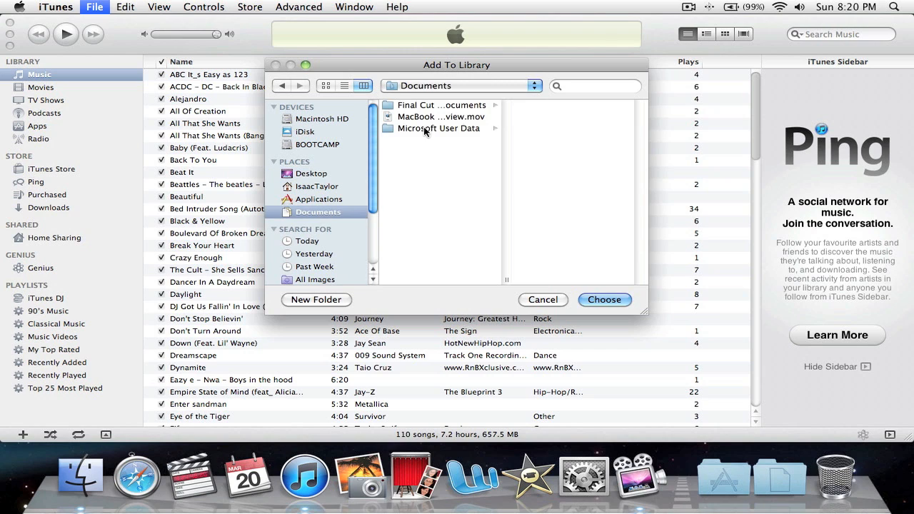
click(317, 186)
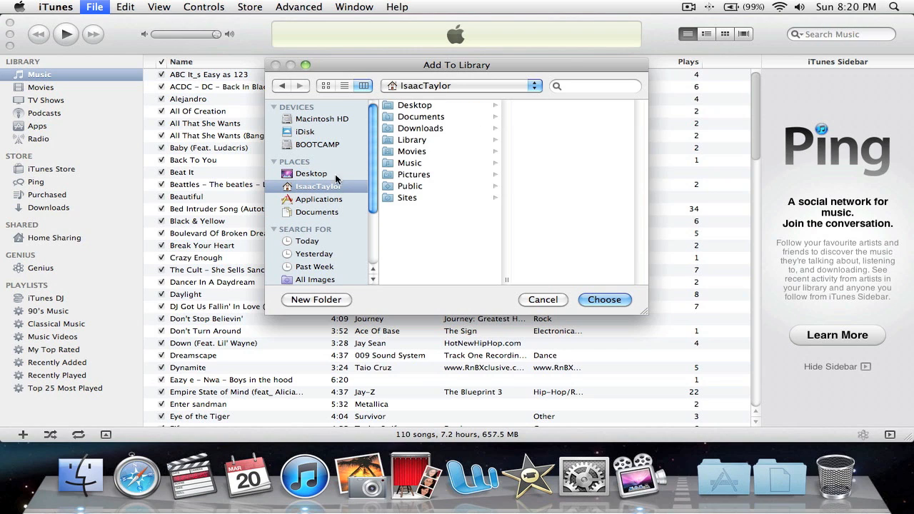
click(317, 211)
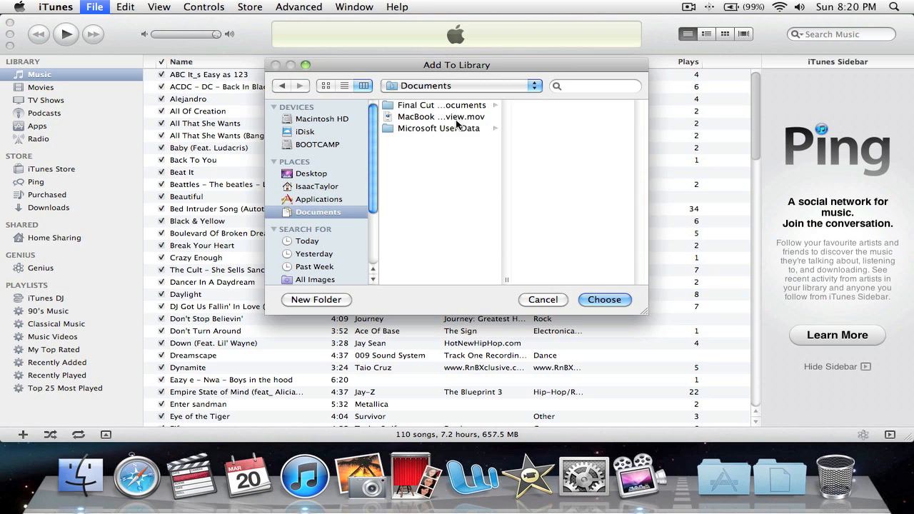
click(417, 117)
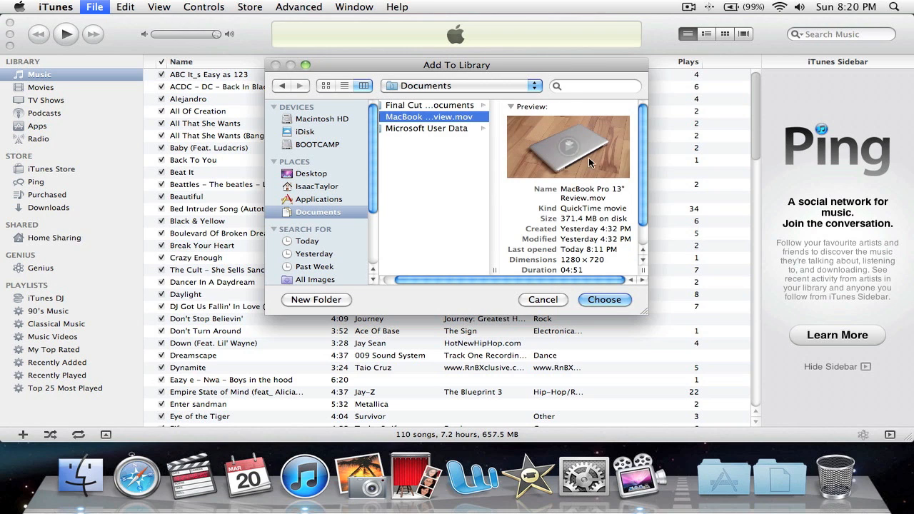
click(604, 300)
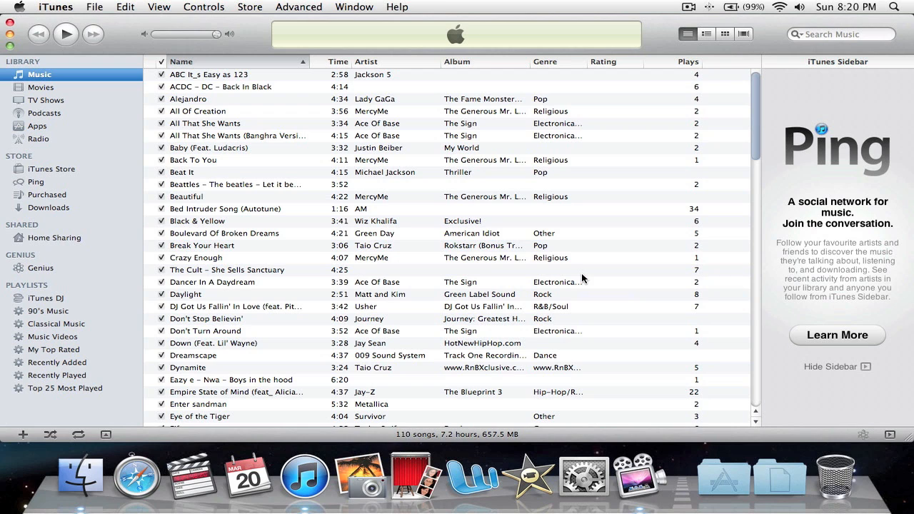
mouse_move(584, 292)
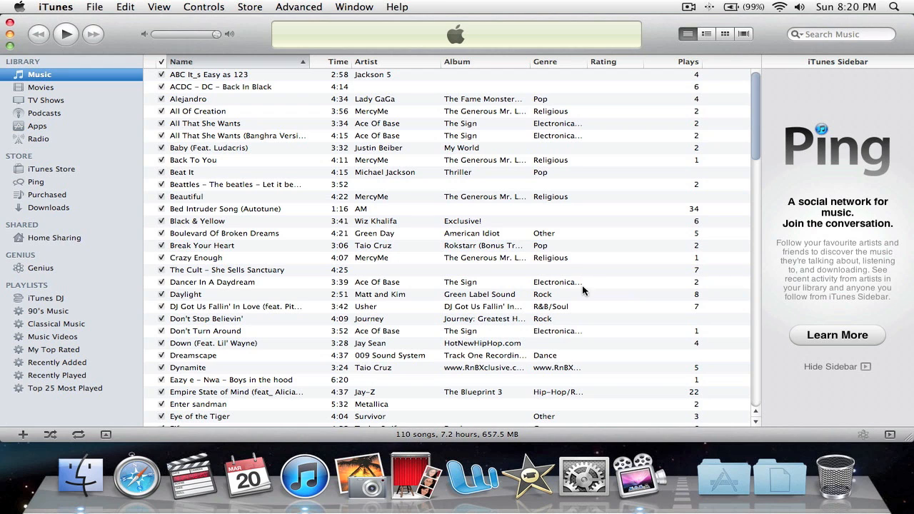
Step: Bring up Add to Library again and pick the MacBook Pro review movie
click(94, 5)
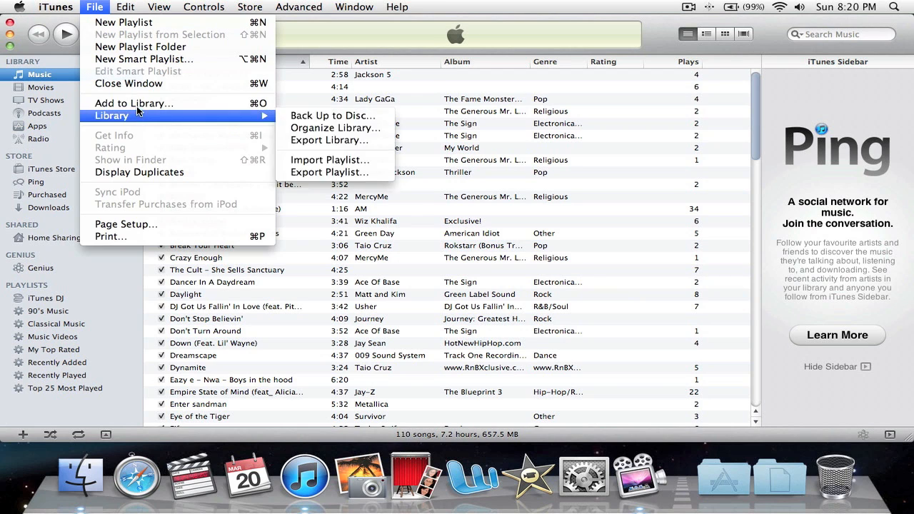
click(134, 103)
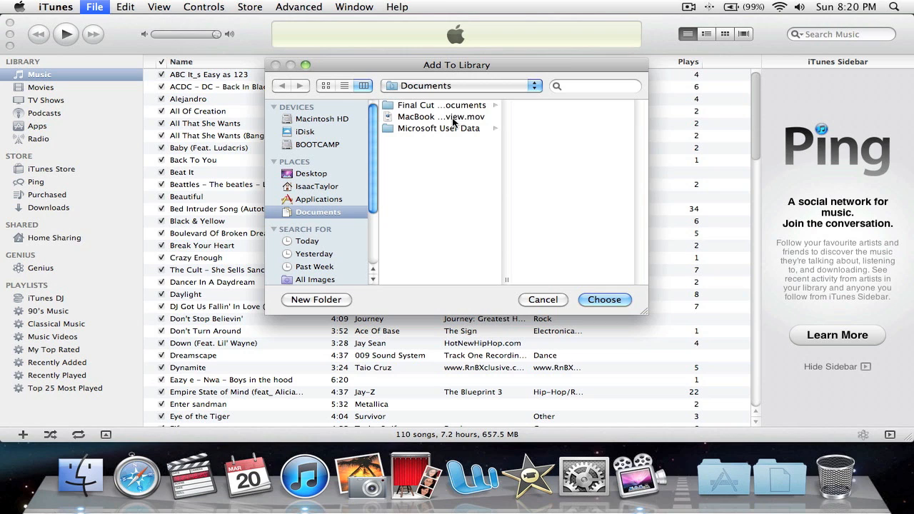
click(542, 300)
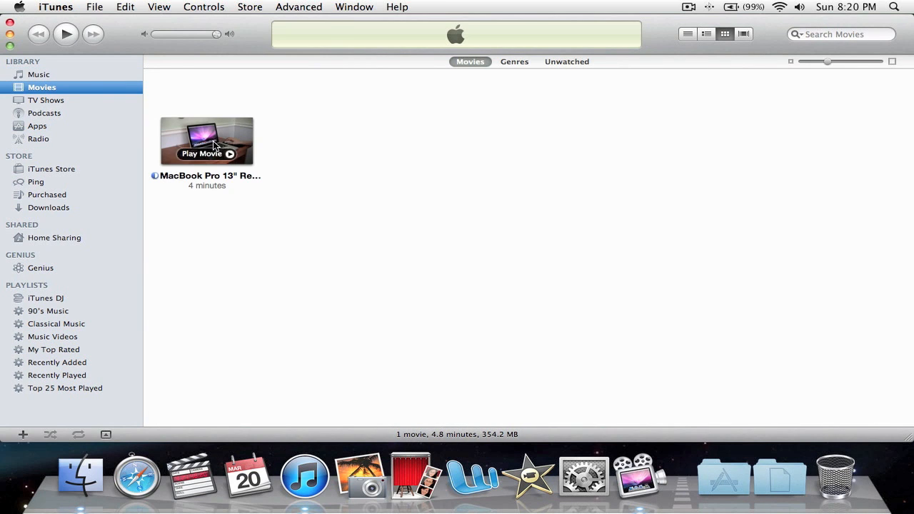
mouse_move(132, 134)
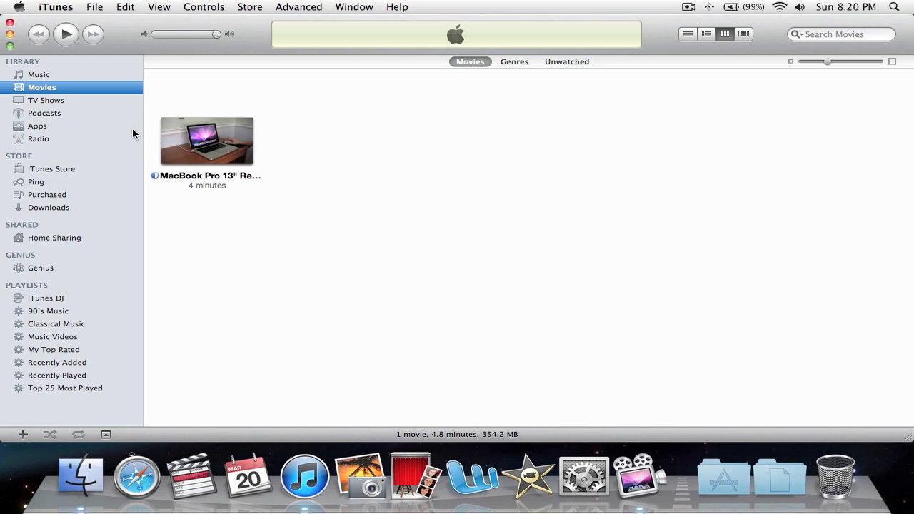
mouse_move(413, 37)
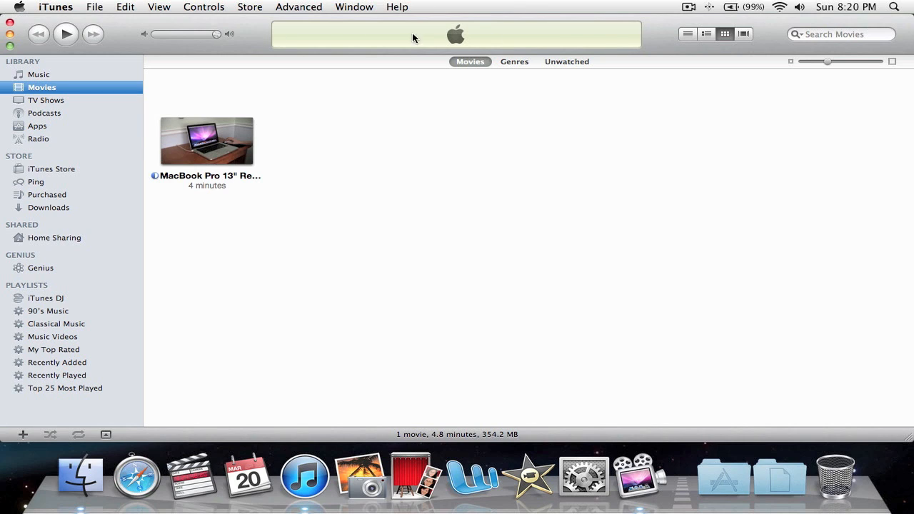
mouse_move(682, 37)
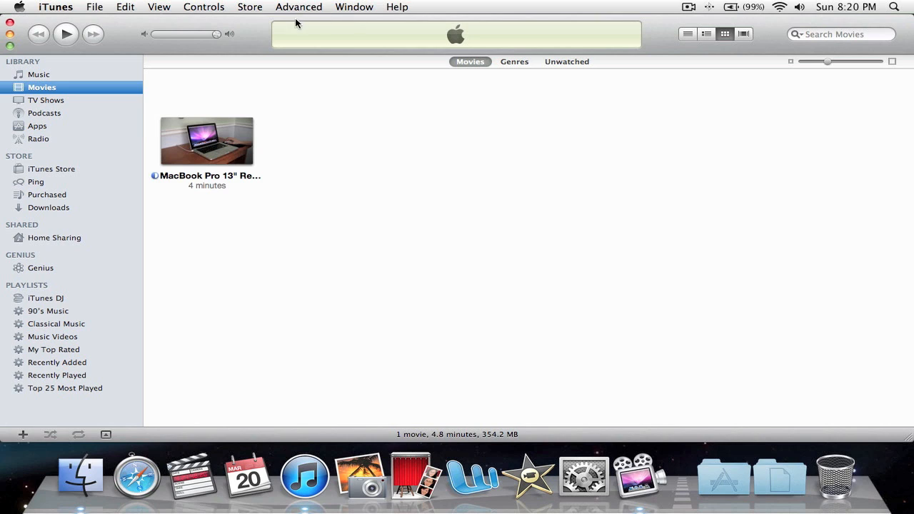
mouse_move(171, 187)
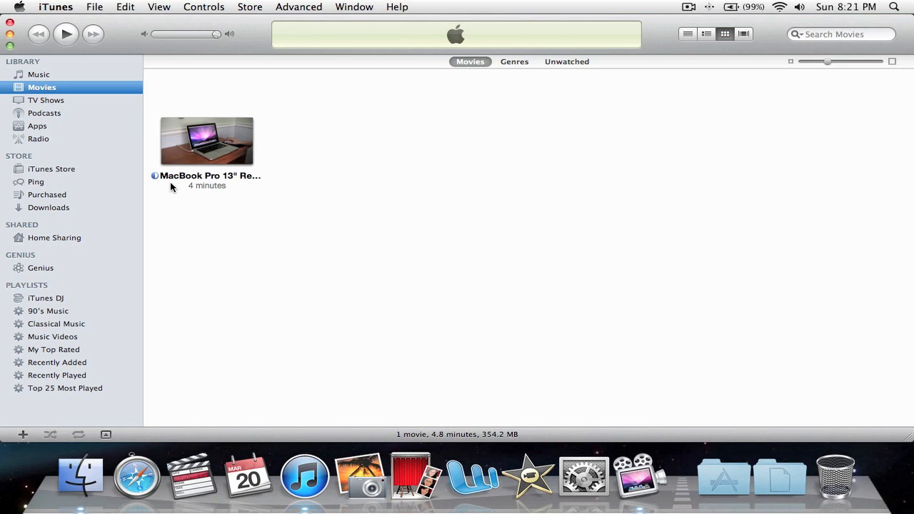
mouse_move(212, 117)
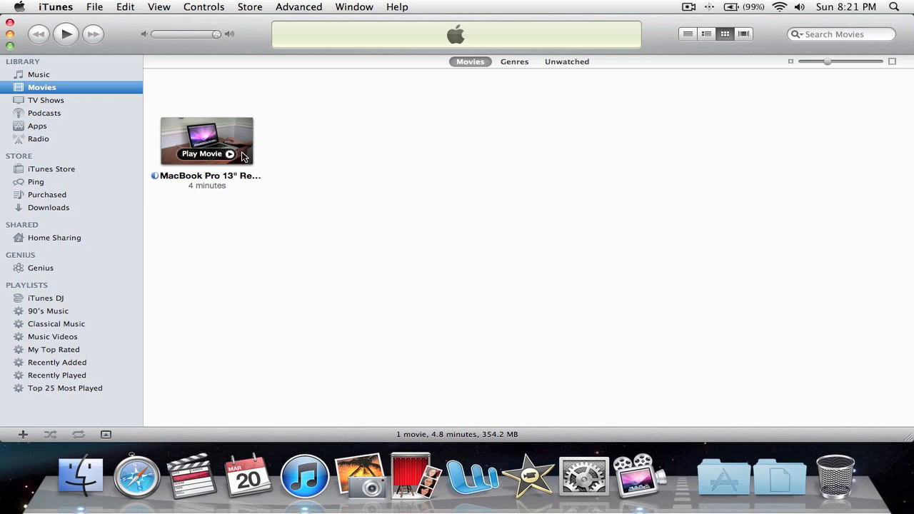
Step: Play the MacBook Pro 13" Review movie from the Movies library
click(207, 154)
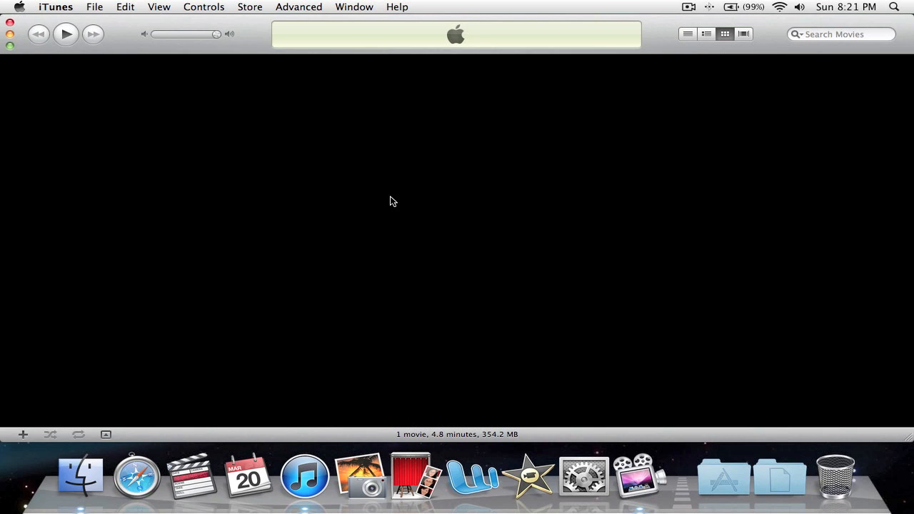
Step: Scrub the review video forward twice to its final seconds
click(66, 34)
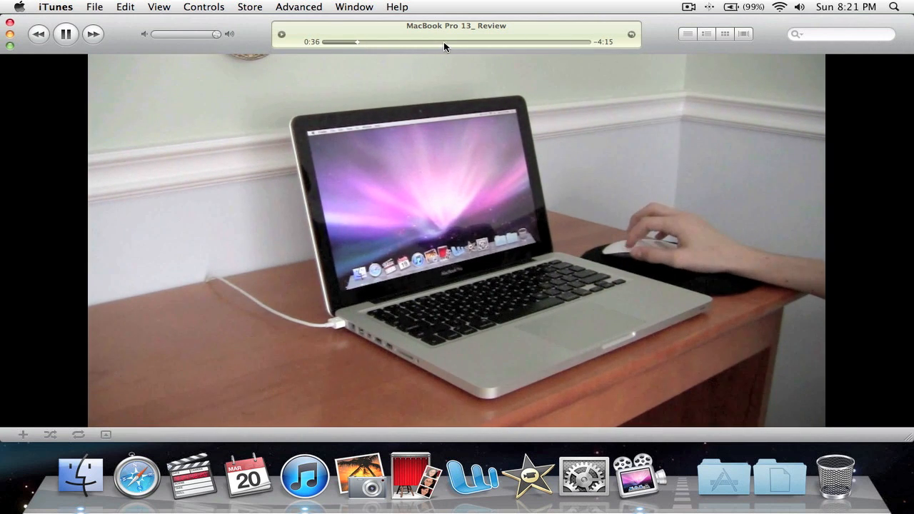
drag(358, 42, 479, 42)
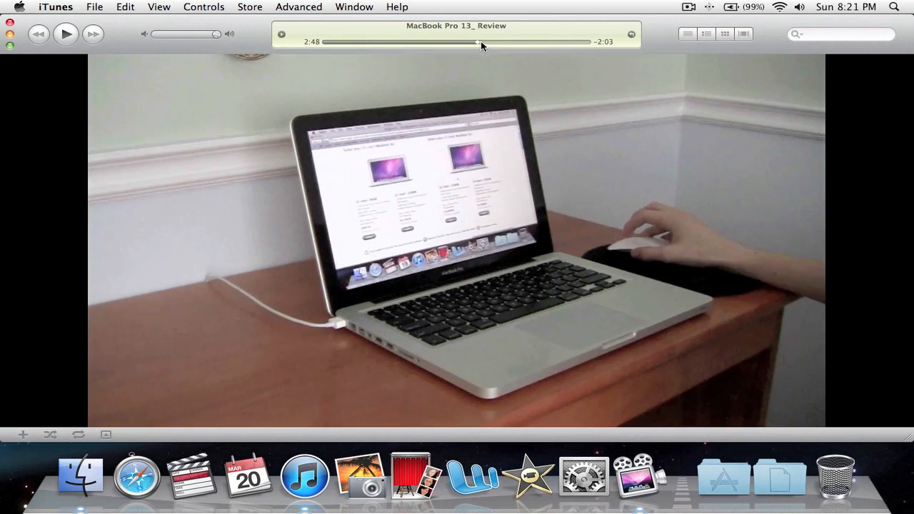
drag(479, 41, 523, 41)
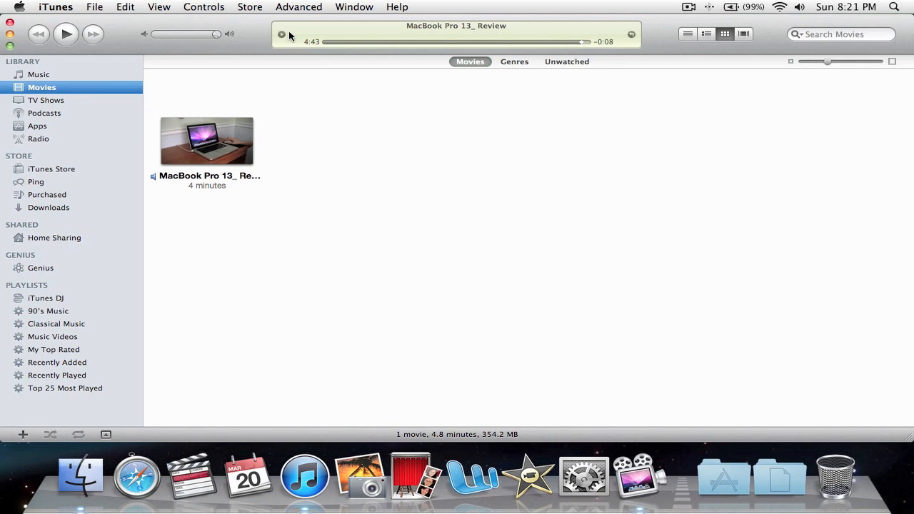
mouse_move(228, 268)
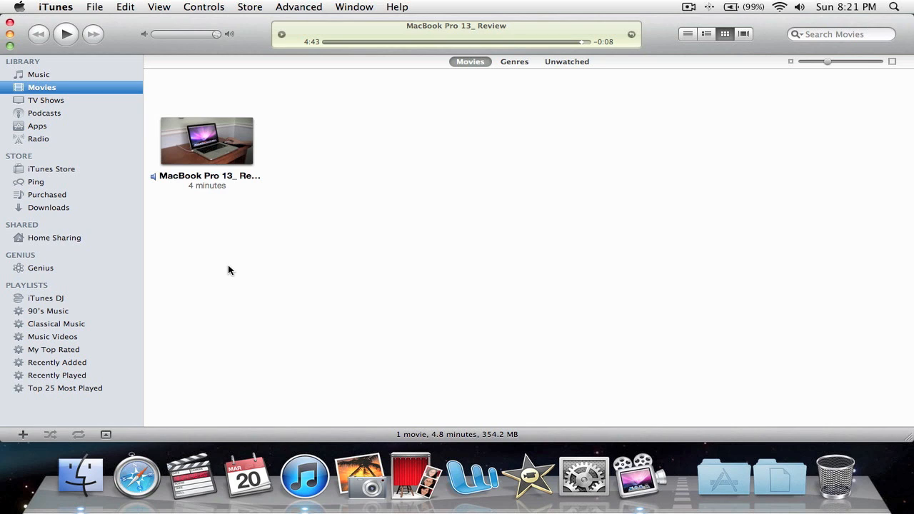
mouse_move(248, 35)
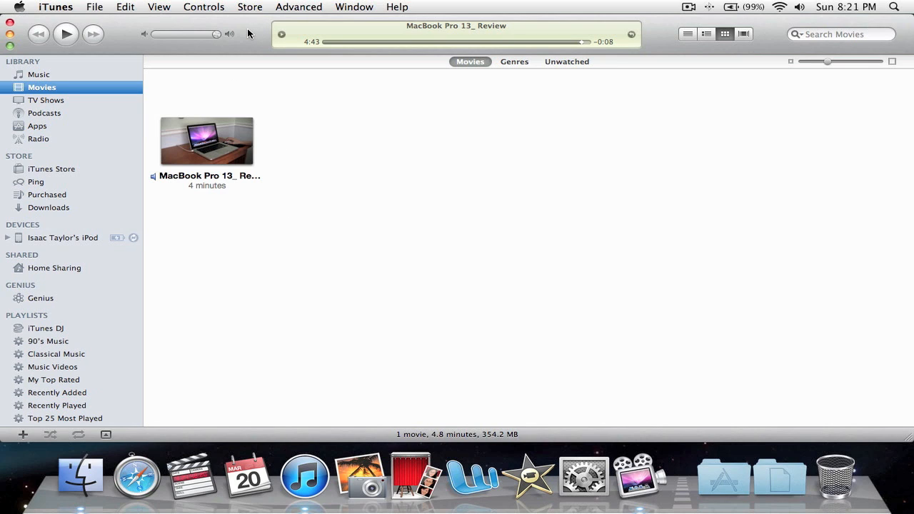
Step: Select the connected iPod under Devices to show its summary page
click(63, 237)
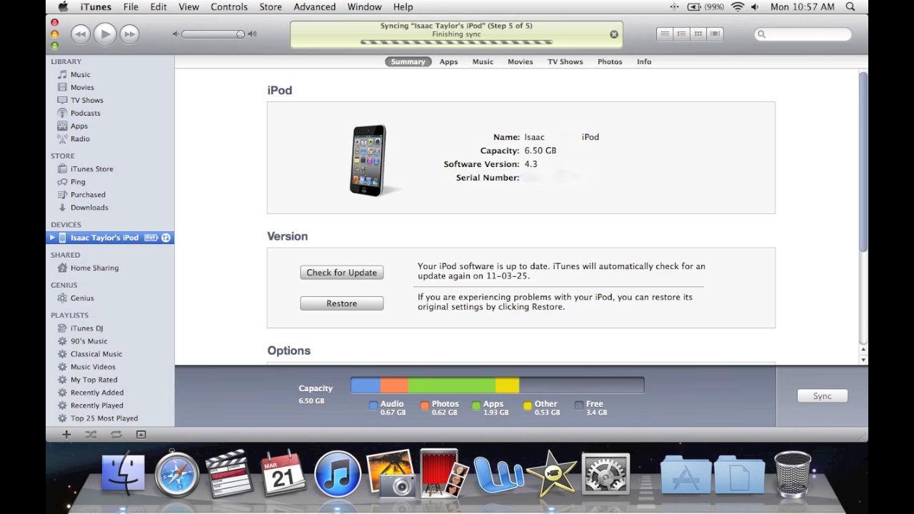
Step: Enable Sync Movies with all movies included for the iPod and apply it
click(627, 61)
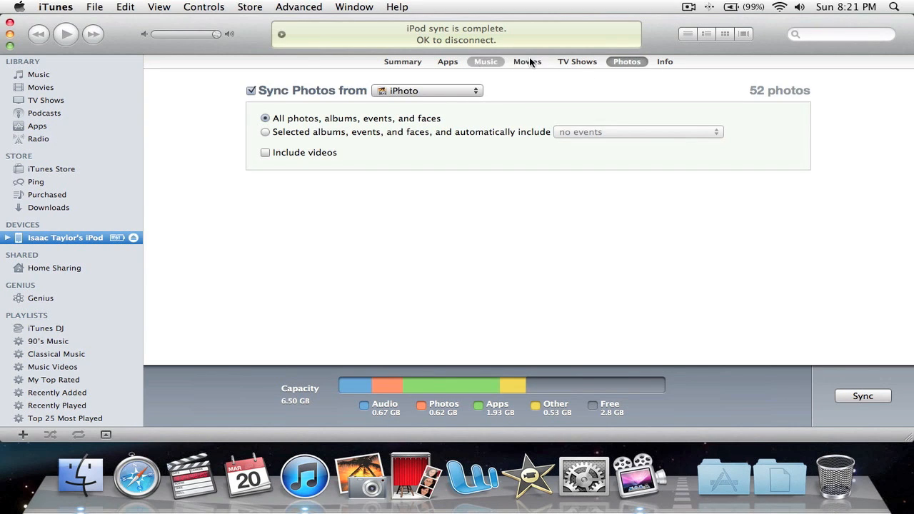
click(527, 61)
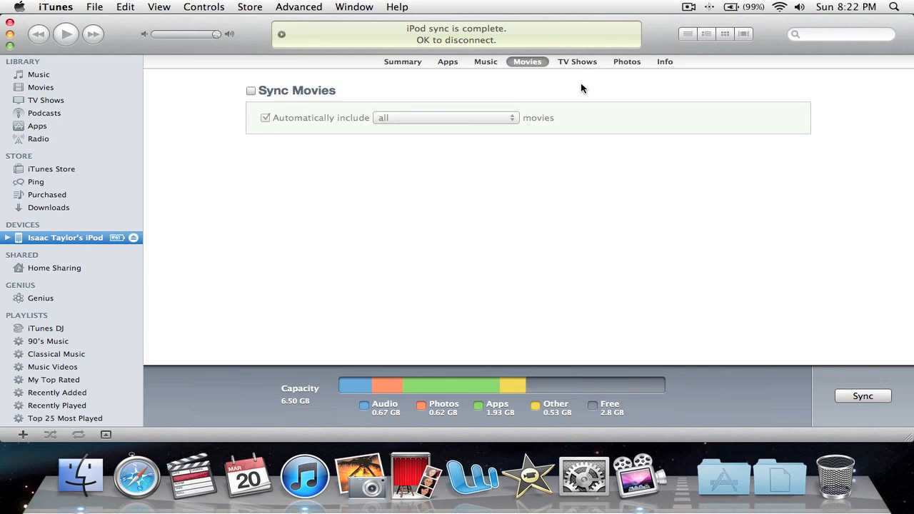
click(251, 91)
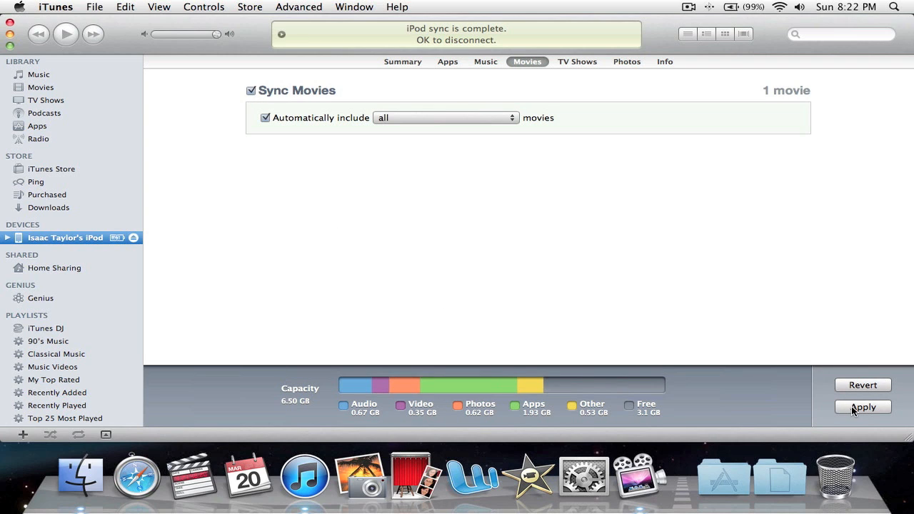
click(863, 405)
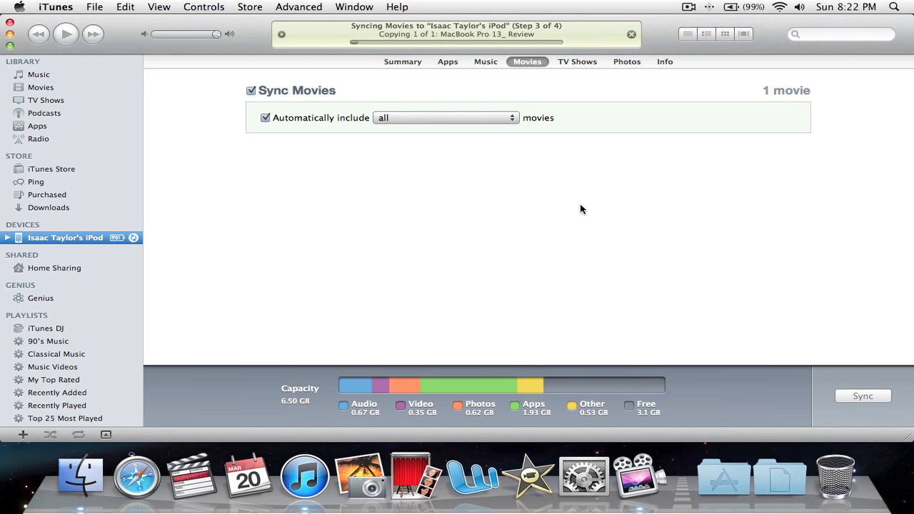
mouse_move(277, 90)
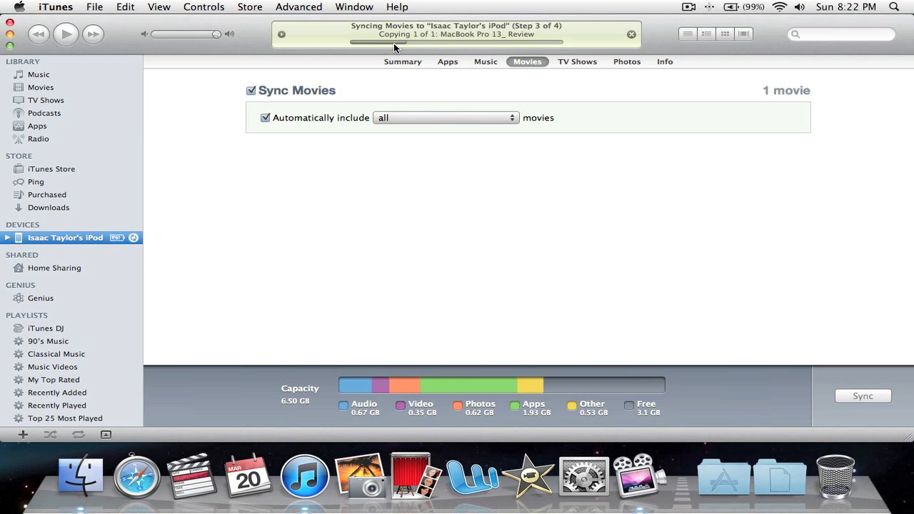
mouse_move(465, 40)
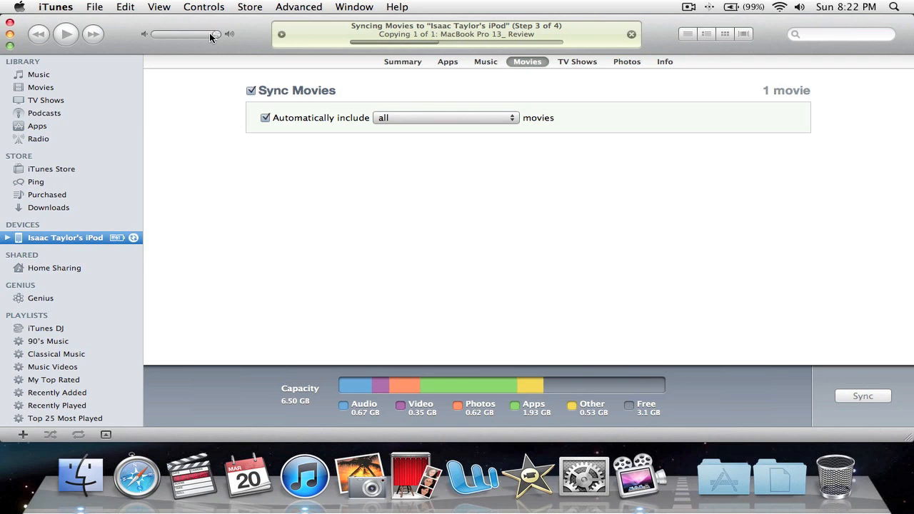
mouse_move(246, 40)
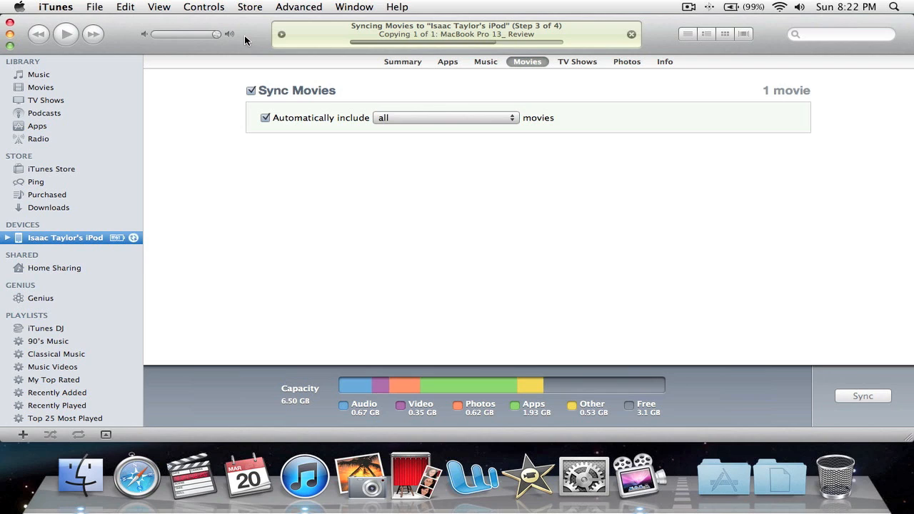
mouse_move(248, 32)
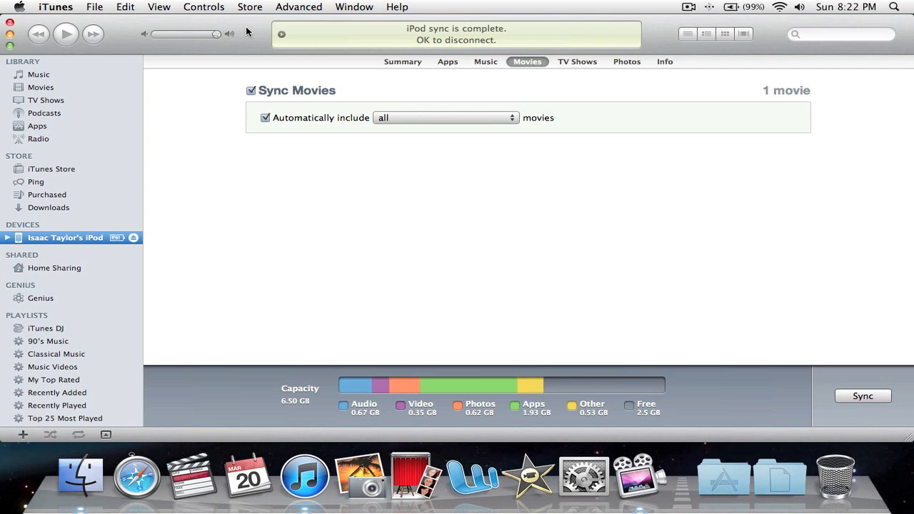
mouse_move(60, 234)
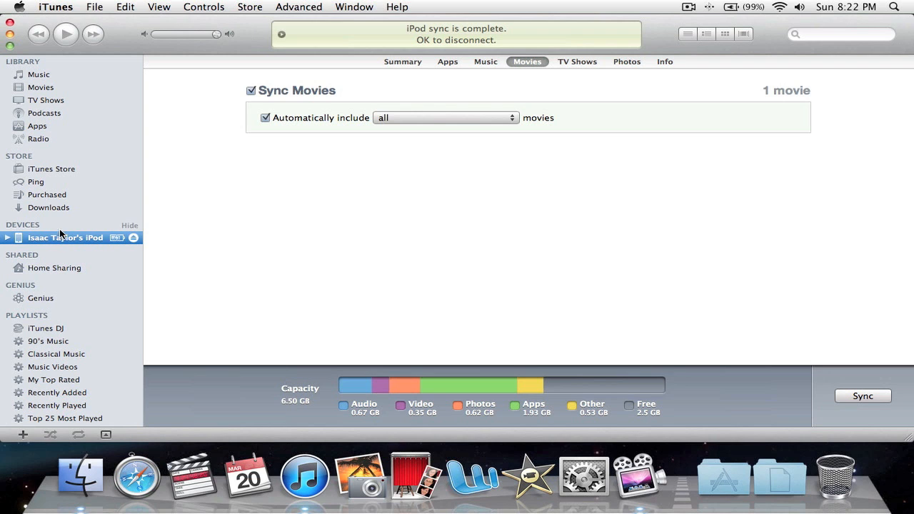